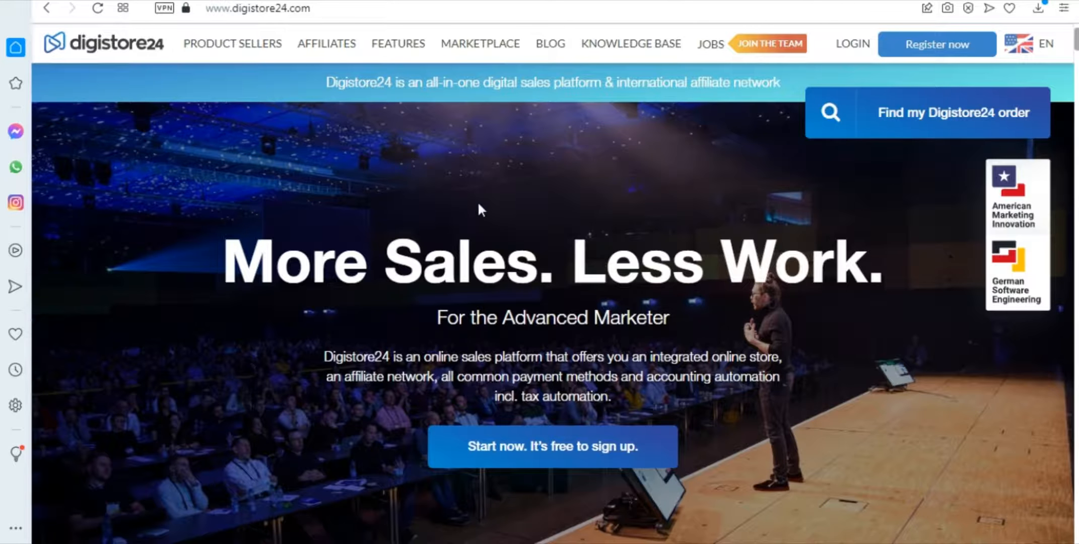
Open the Digistore24 marketplace and filter it to the Fitness & Health category (64 products)
left_click(480, 43)
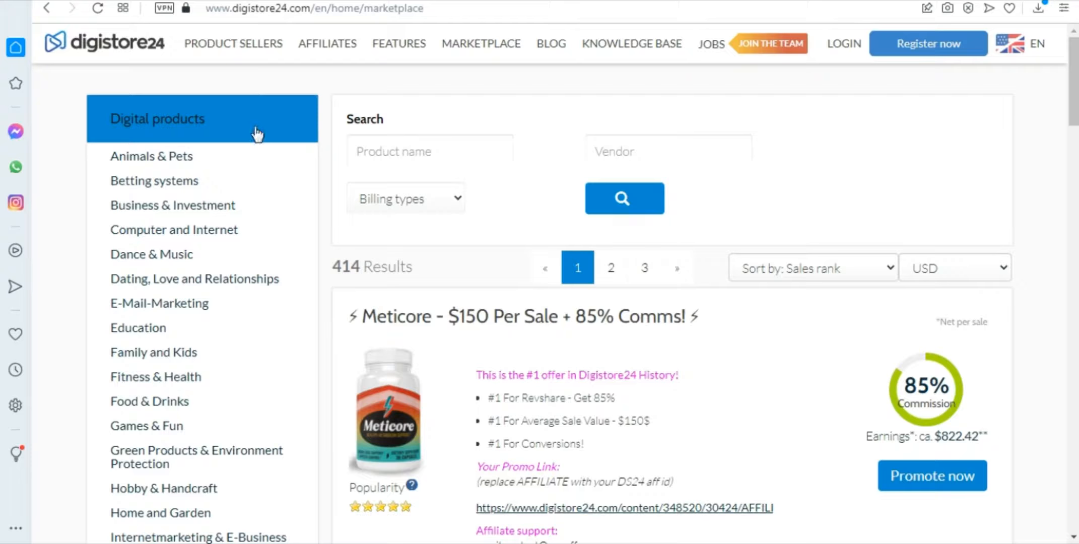
mouse_move(189, 245)
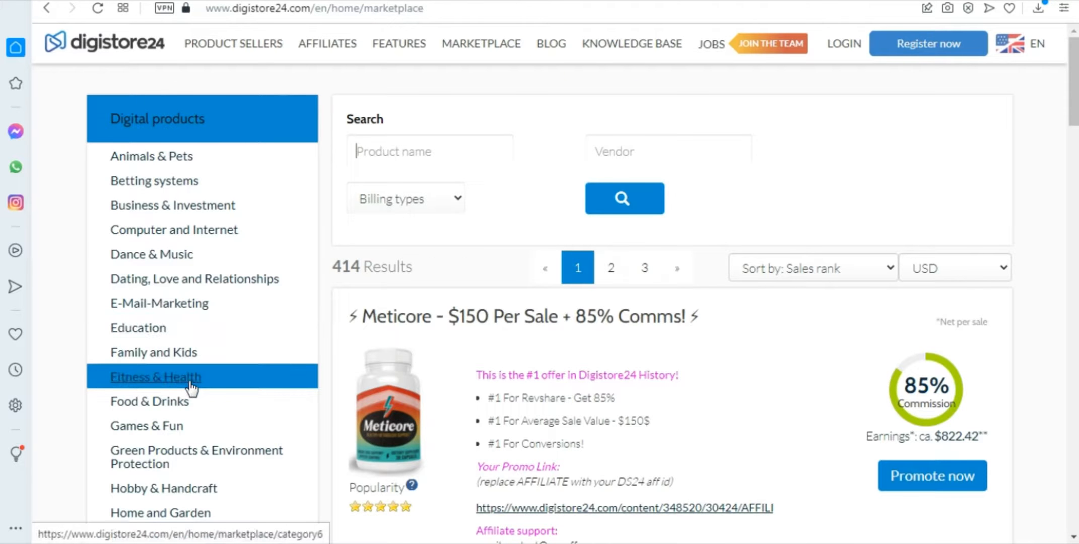
left_click(155, 377)
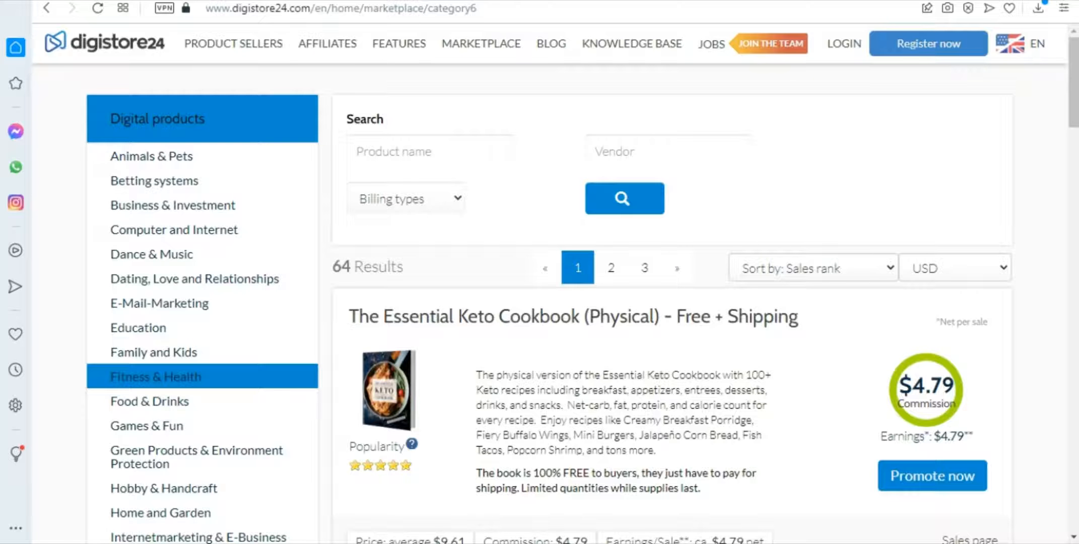
Scroll to the Lose Your First 10 Lbs Workshop listing showing $27 price and $30 commission
scroll("down", 3)
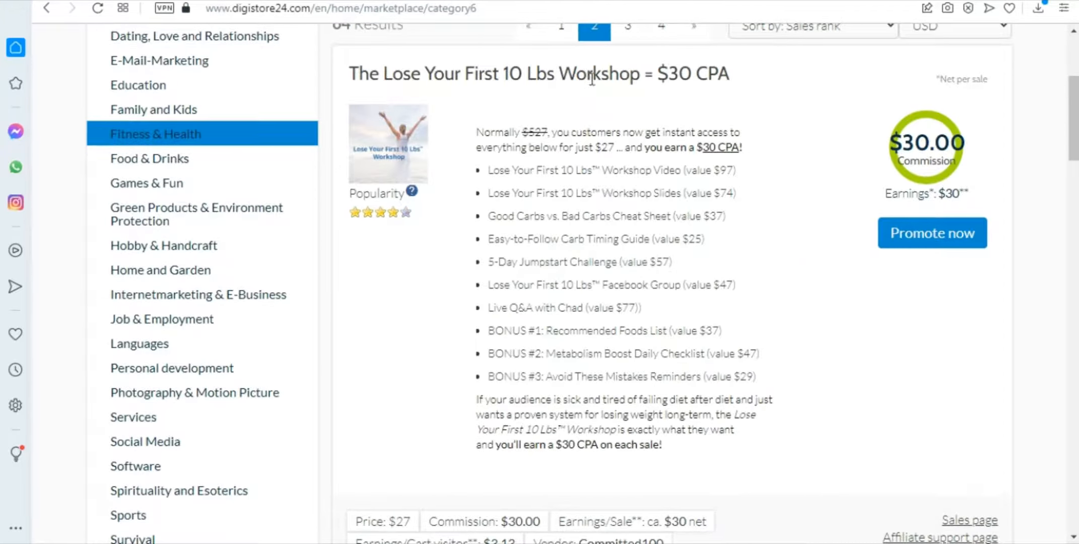
mouse_move(652, 93)
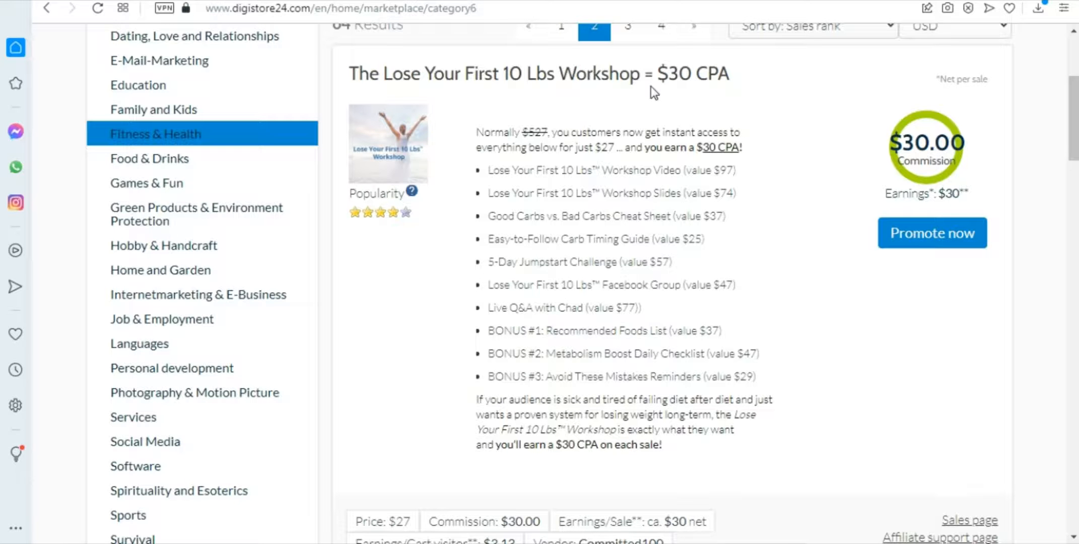
mouse_move(943, 403)
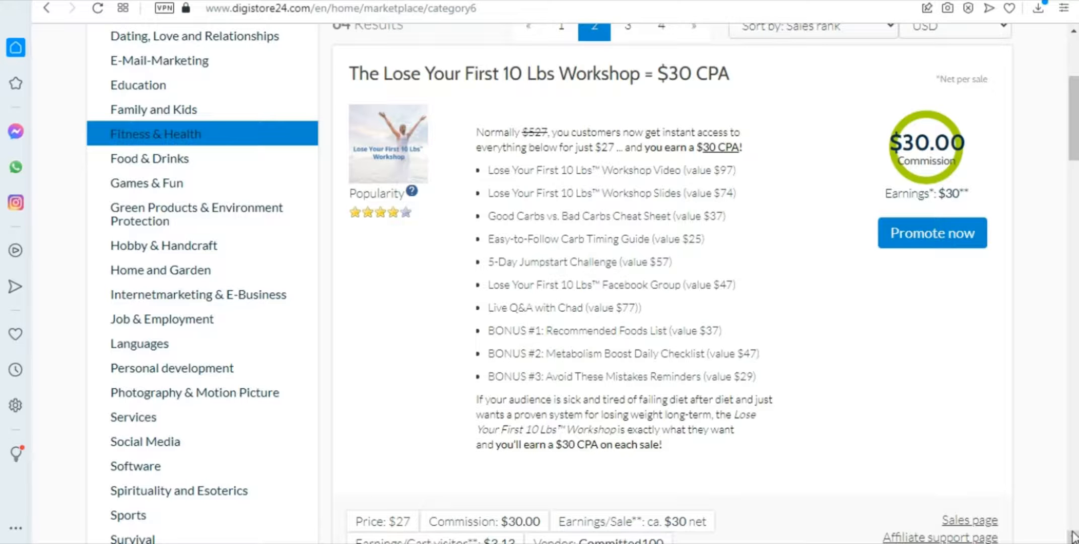
scroll("down", 3)
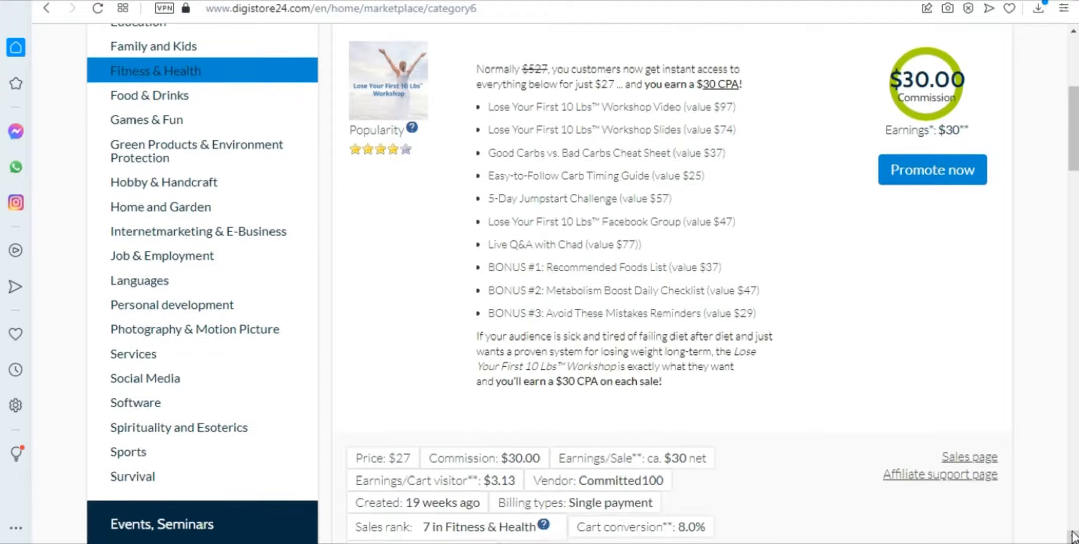
scroll("down", 3)
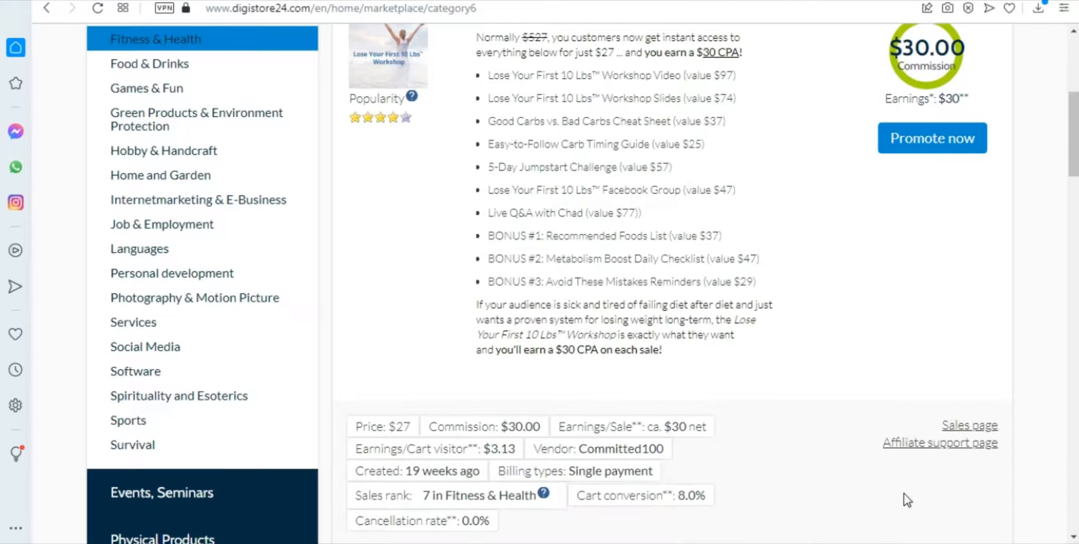
mouse_move(733, 427)
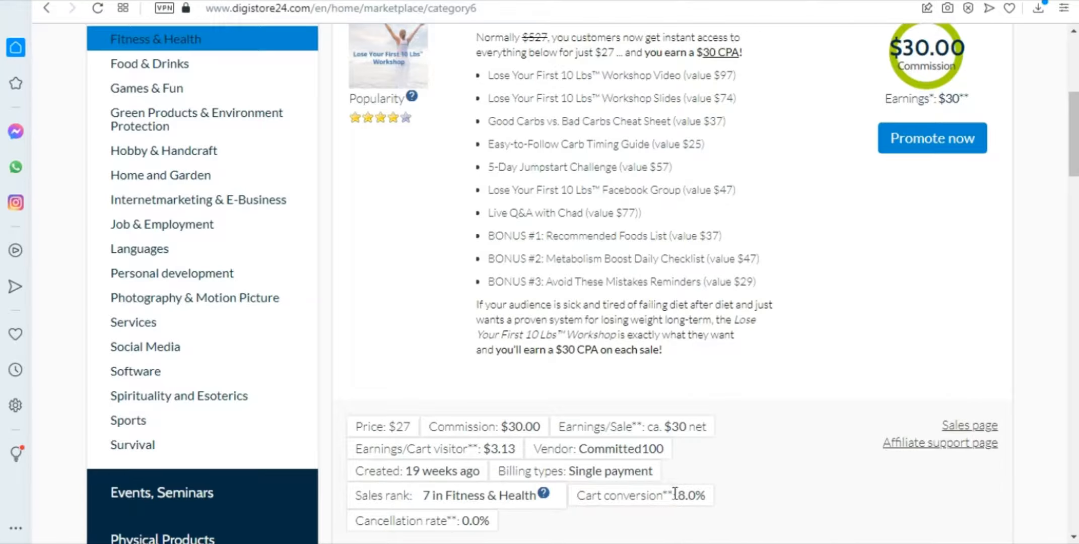
mouse_move(546, 439)
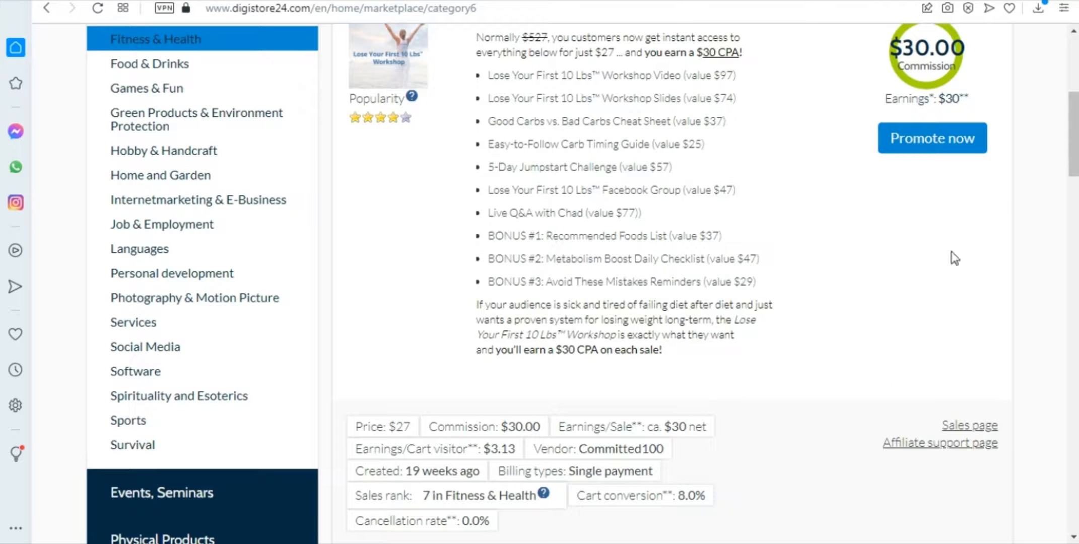
mouse_move(931, 304)
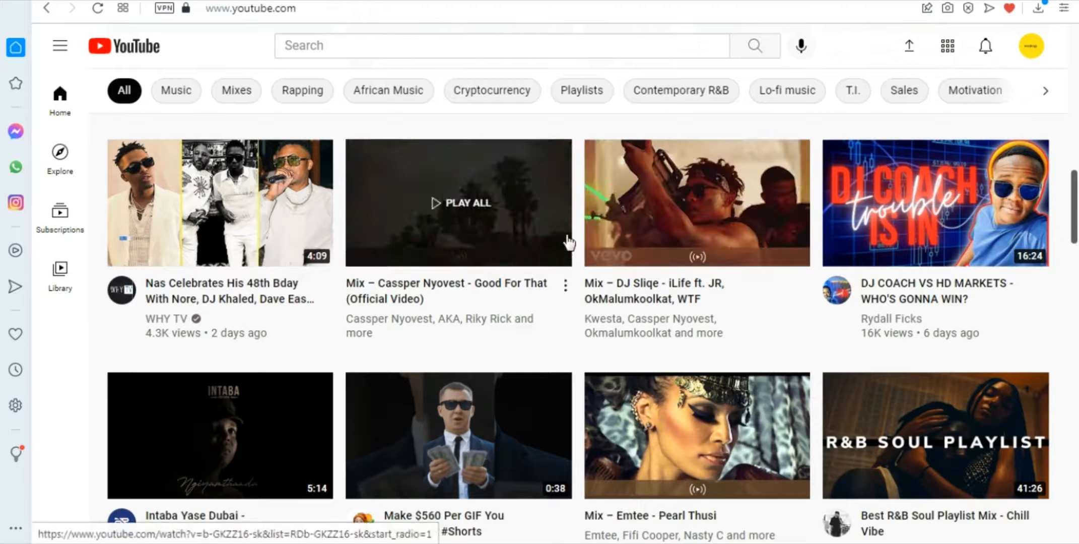
mouse_move(829, 163)
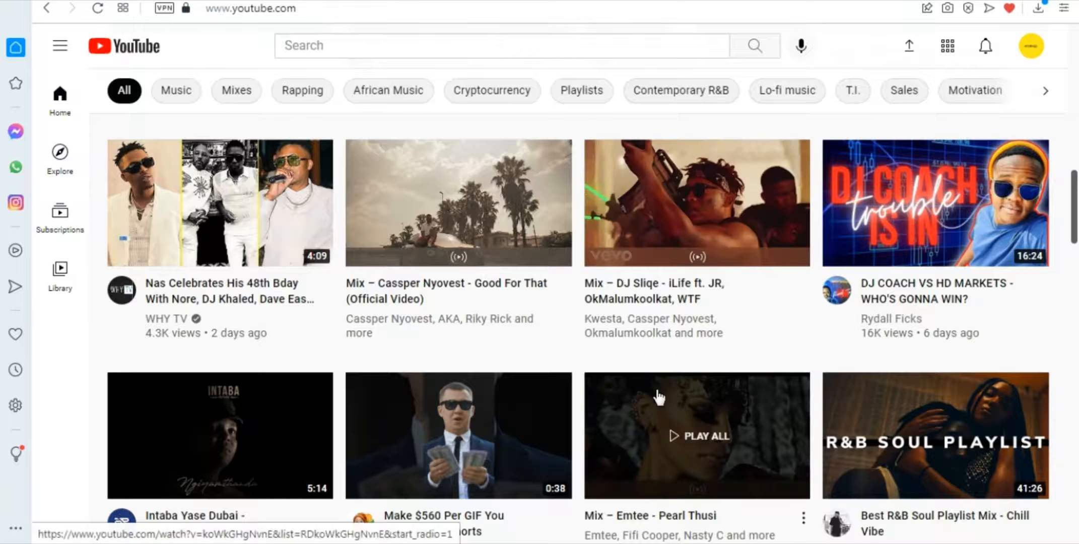
mouse_move(556, 363)
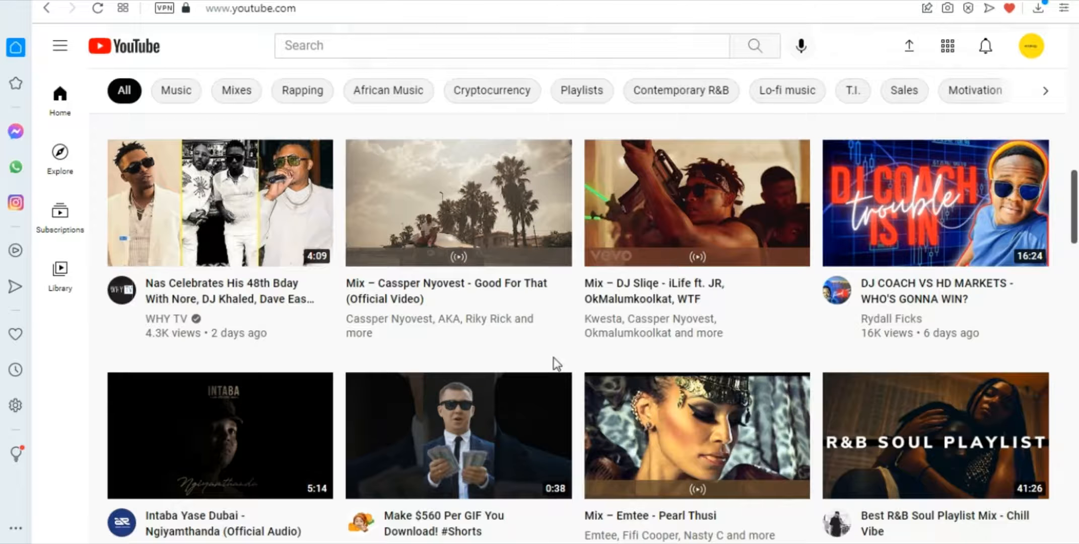
mouse_move(516, 224)
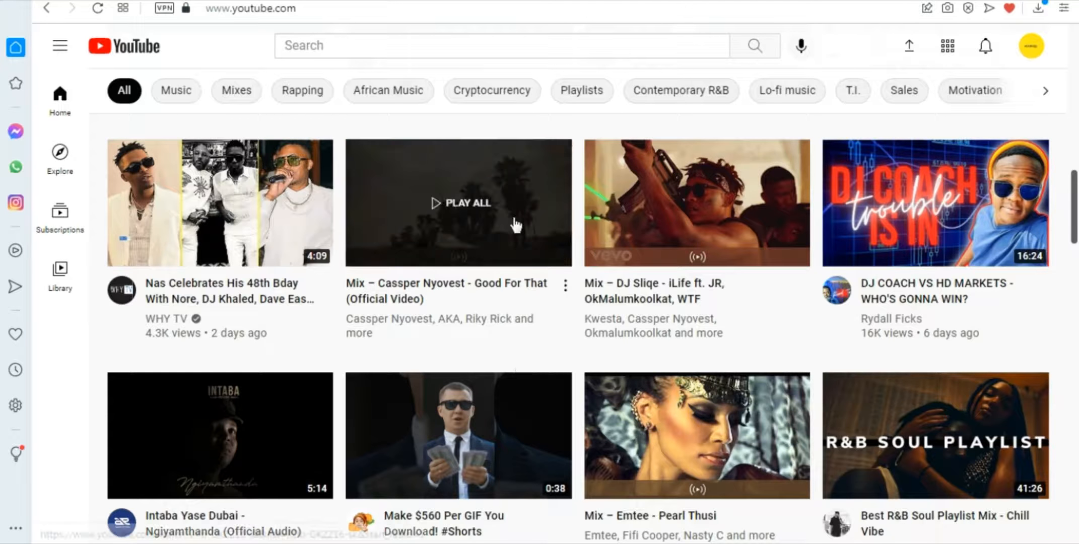
mouse_move(784, 141)
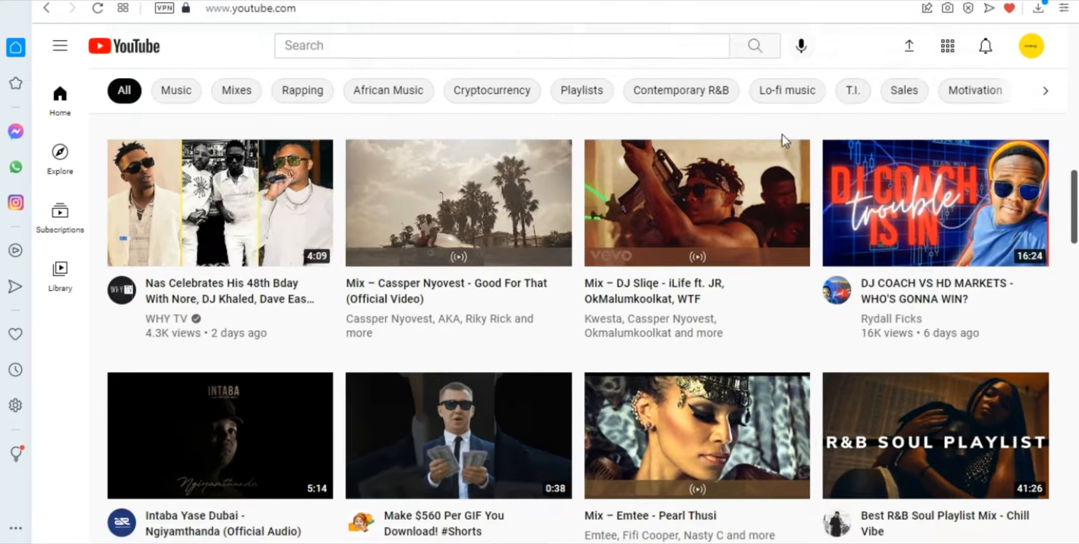
mouse_move(783, 394)
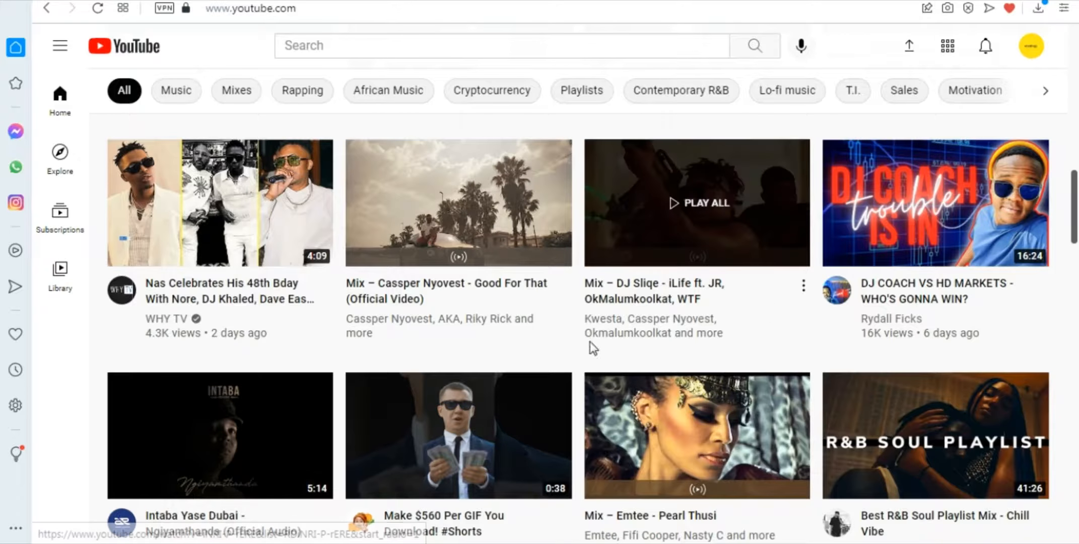
mouse_move(240, 200)
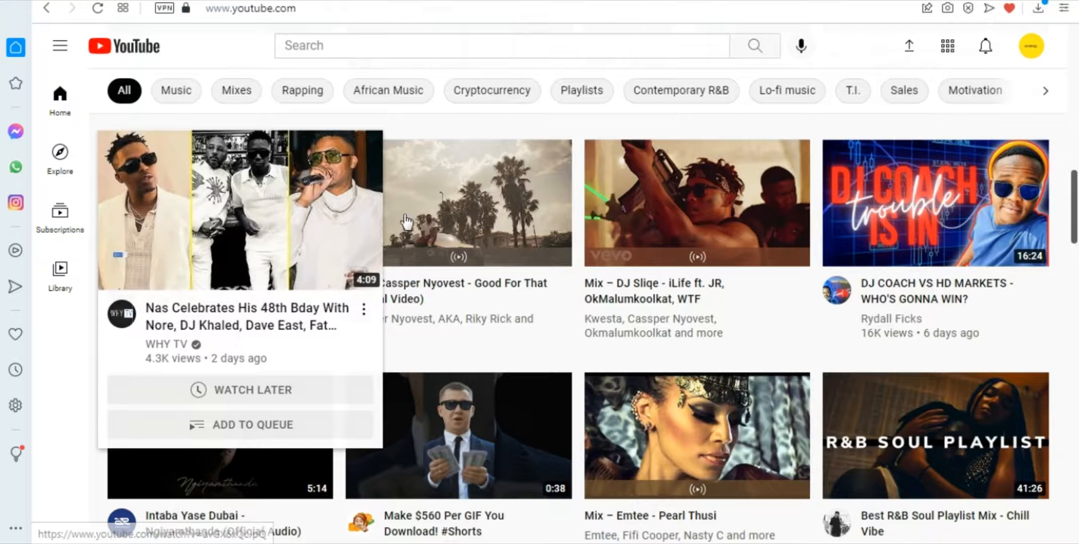
mouse_move(680, 350)
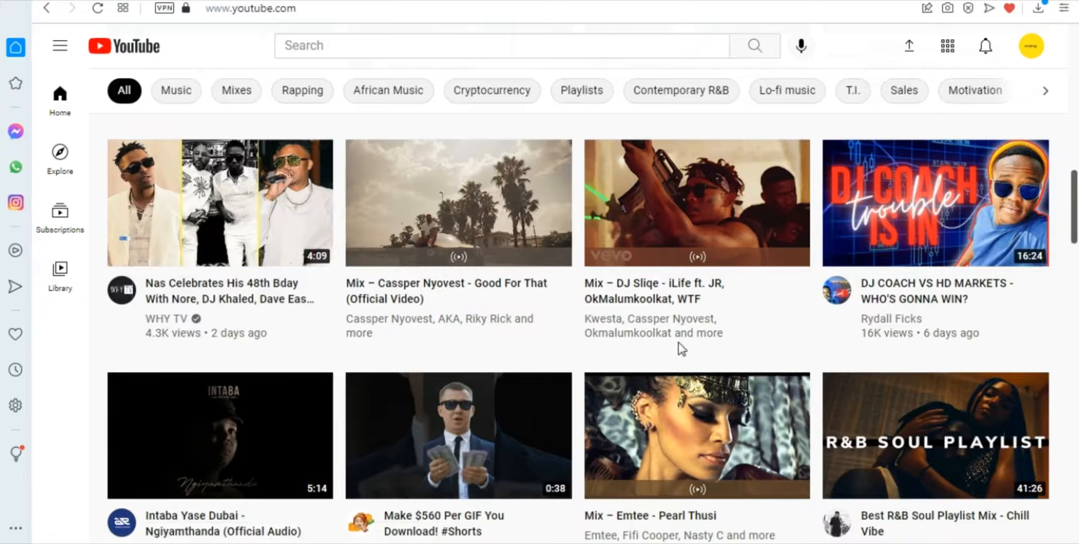
mouse_move(1029, 352)
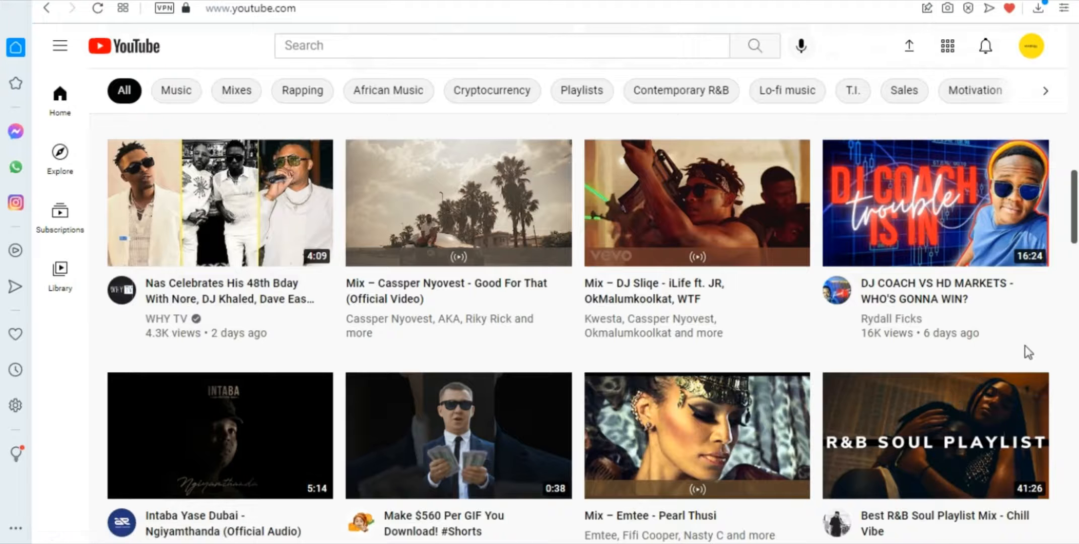
mouse_move(1039, 349)
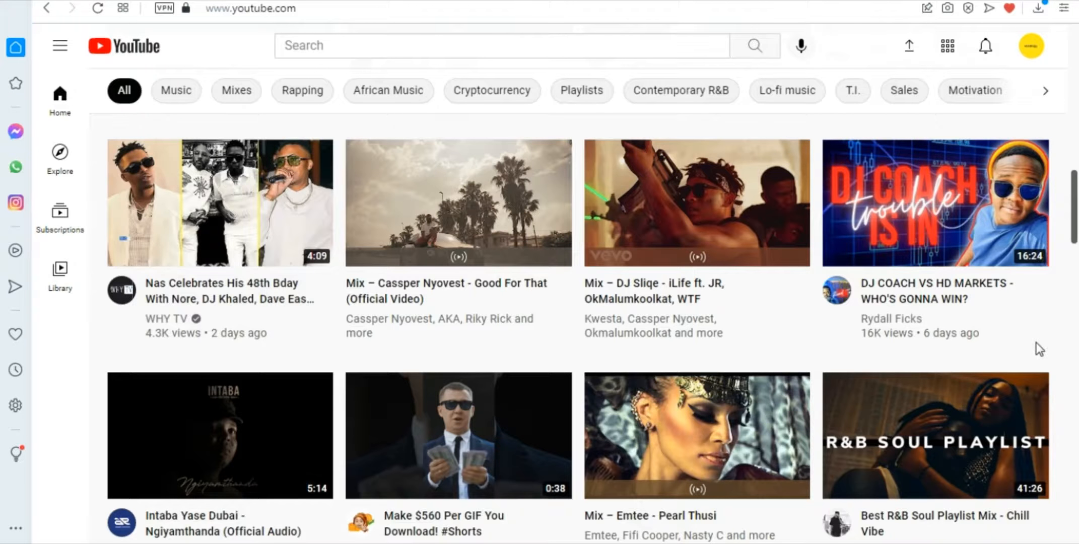